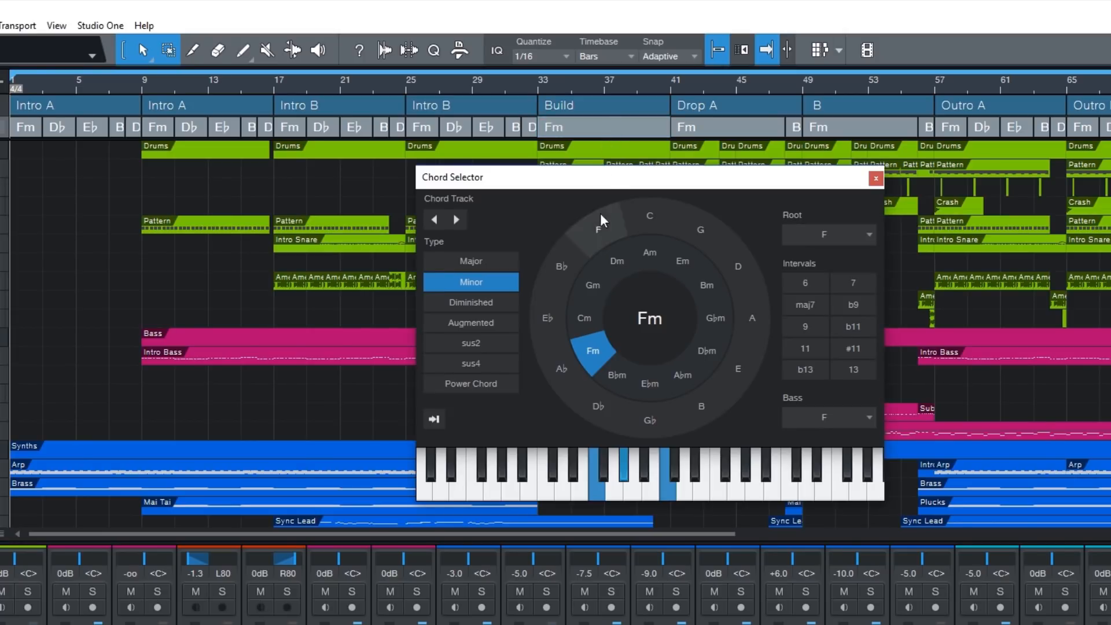
- Set the Build chord to Am and the second Intro A chord to G°
click(650, 251)
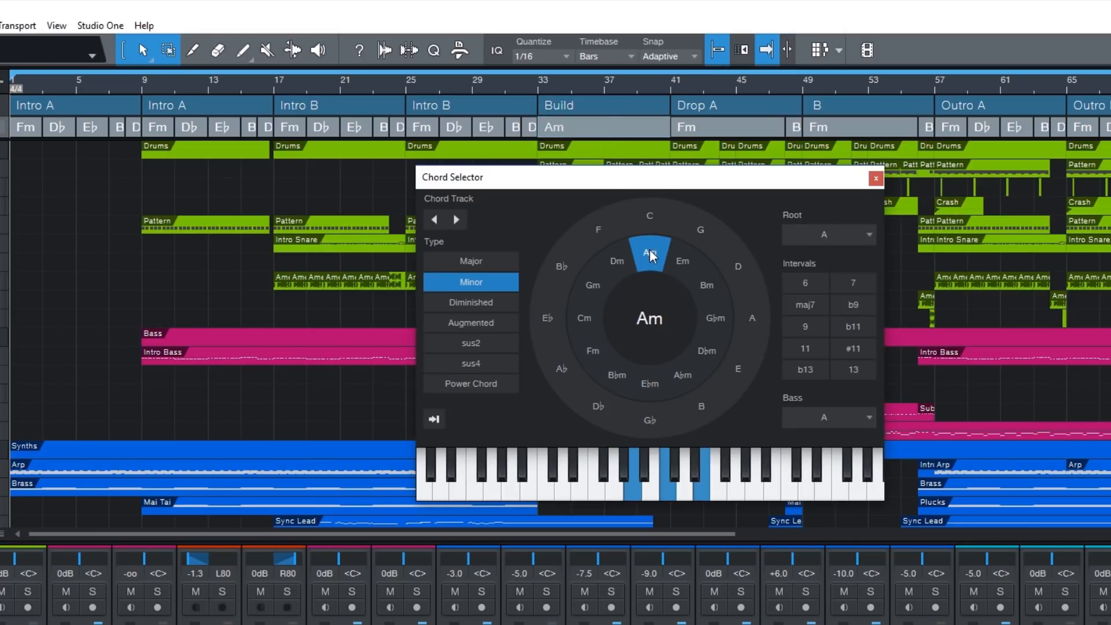
click(875, 178)
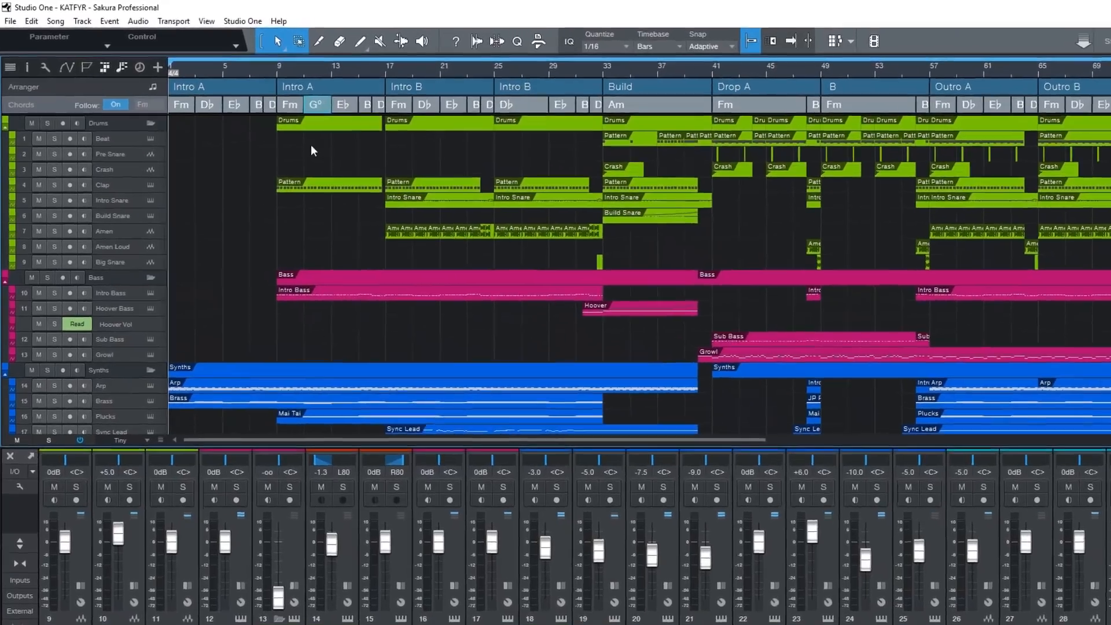
- Select all Fm chords from the Inspector's chord list and change them to Dm
click(28, 82)
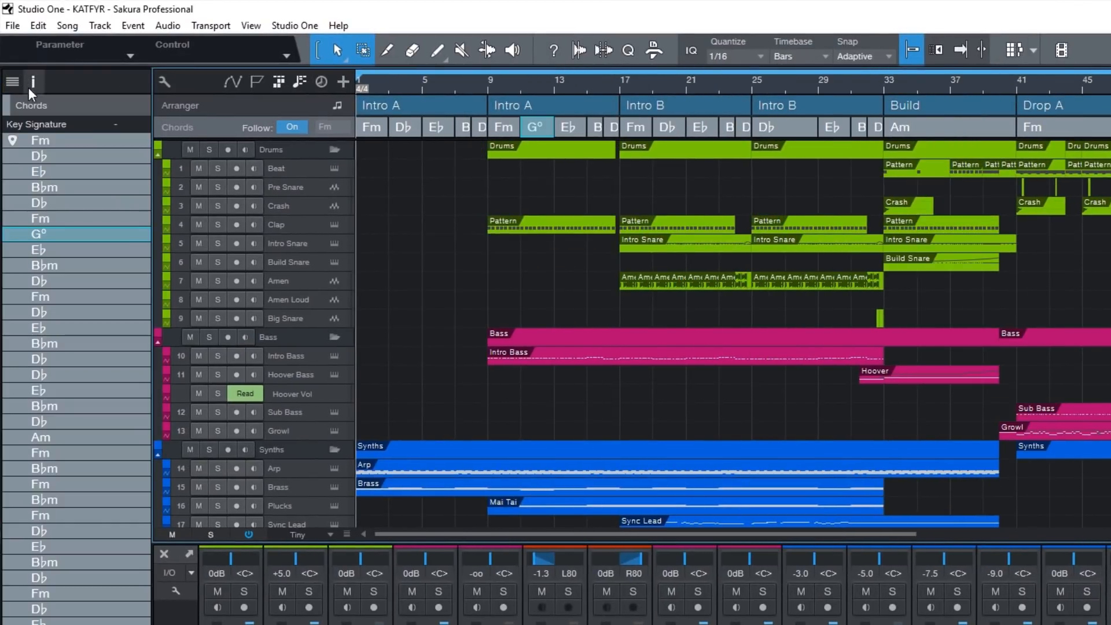
right_click(40, 139)
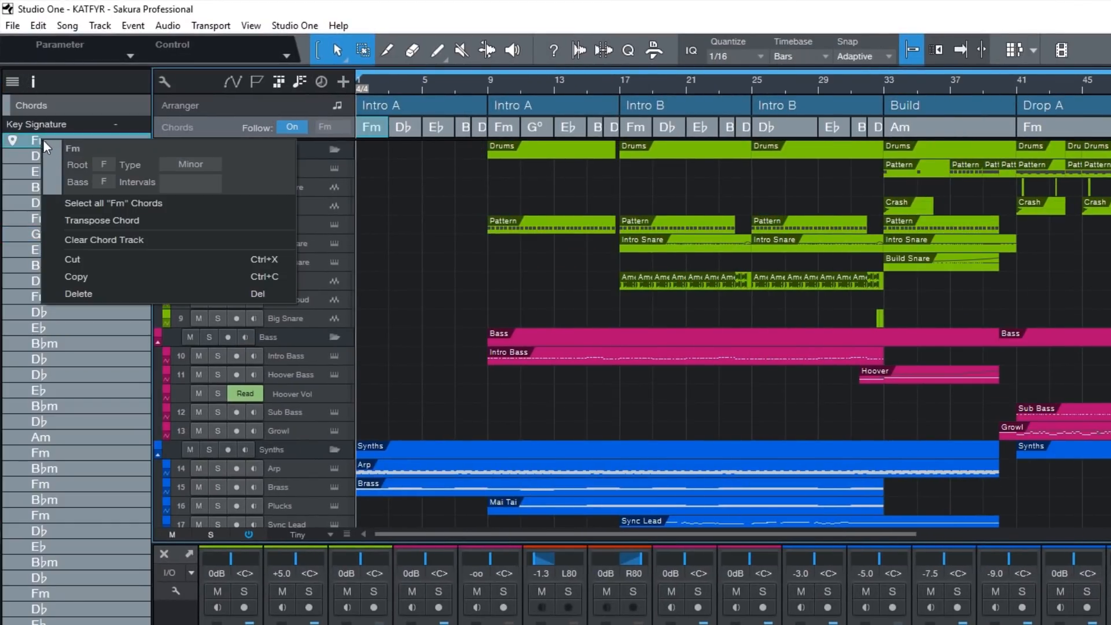
click(113, 203)
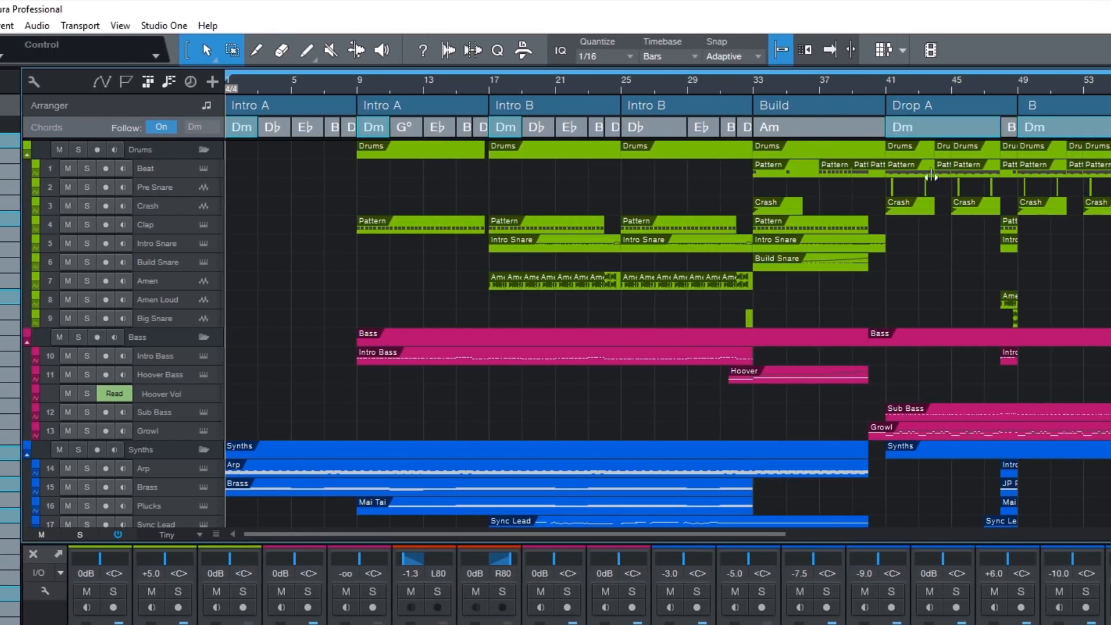
click(652, 127)
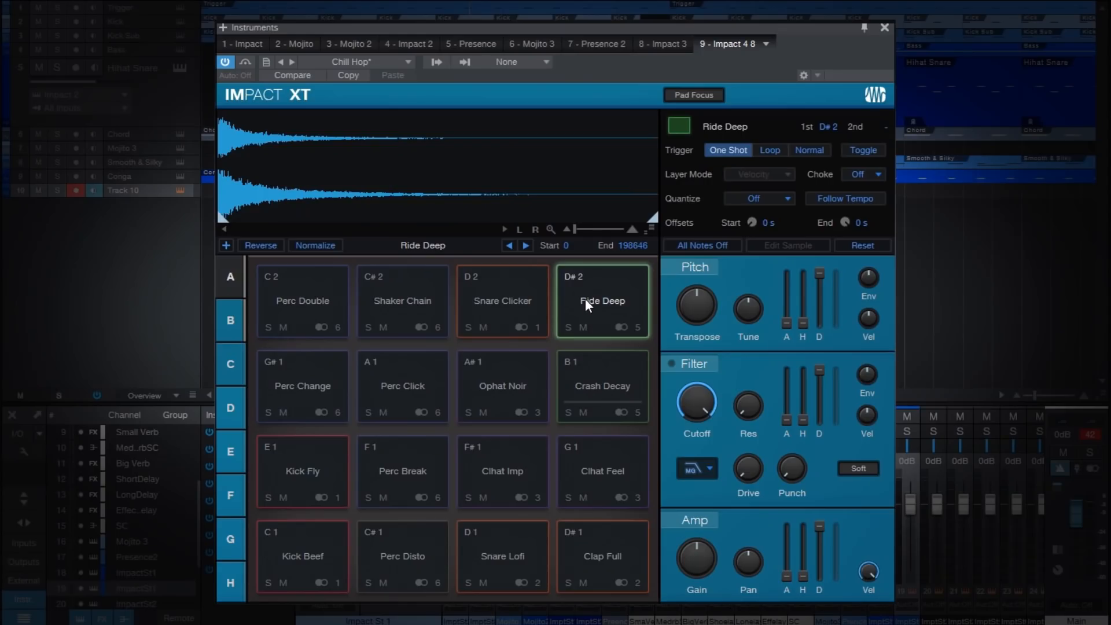
- Audition the Ride Deep pad and reverse the guitar loop sample
click(302, 386)
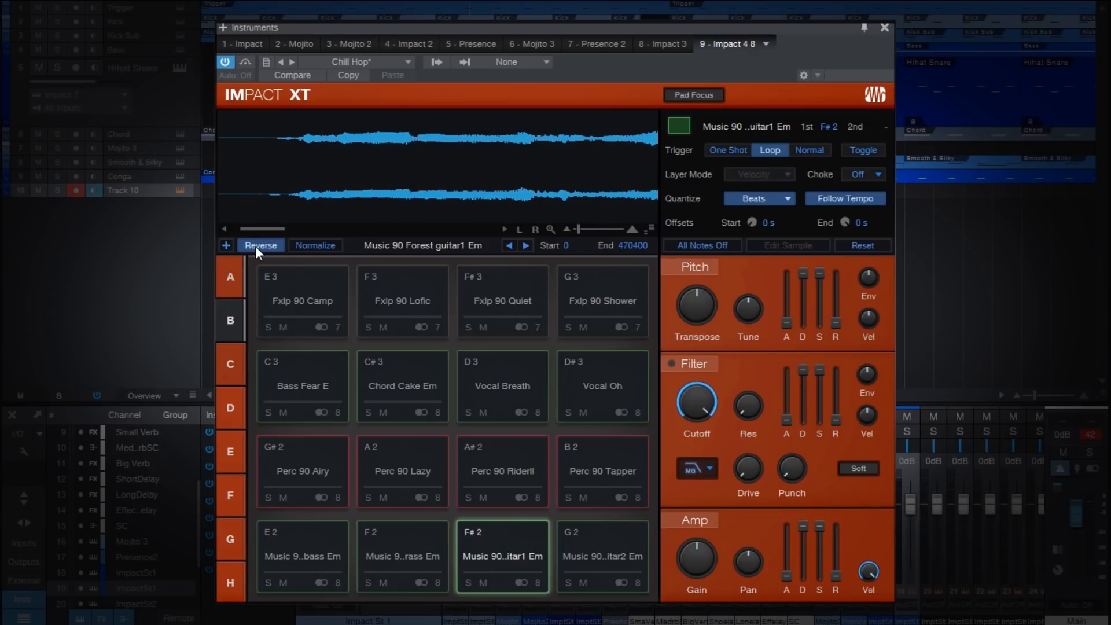
click(883, 27)
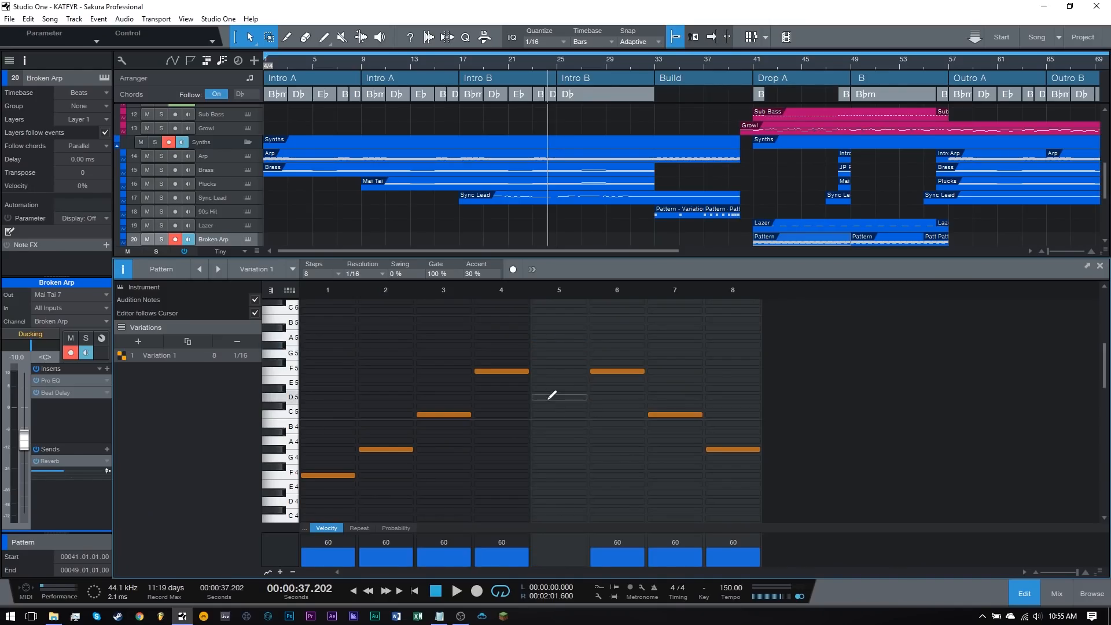
- Add a velocity-72 arp note at step 5, snare hits, and a 60% open hat
click(558, 396)
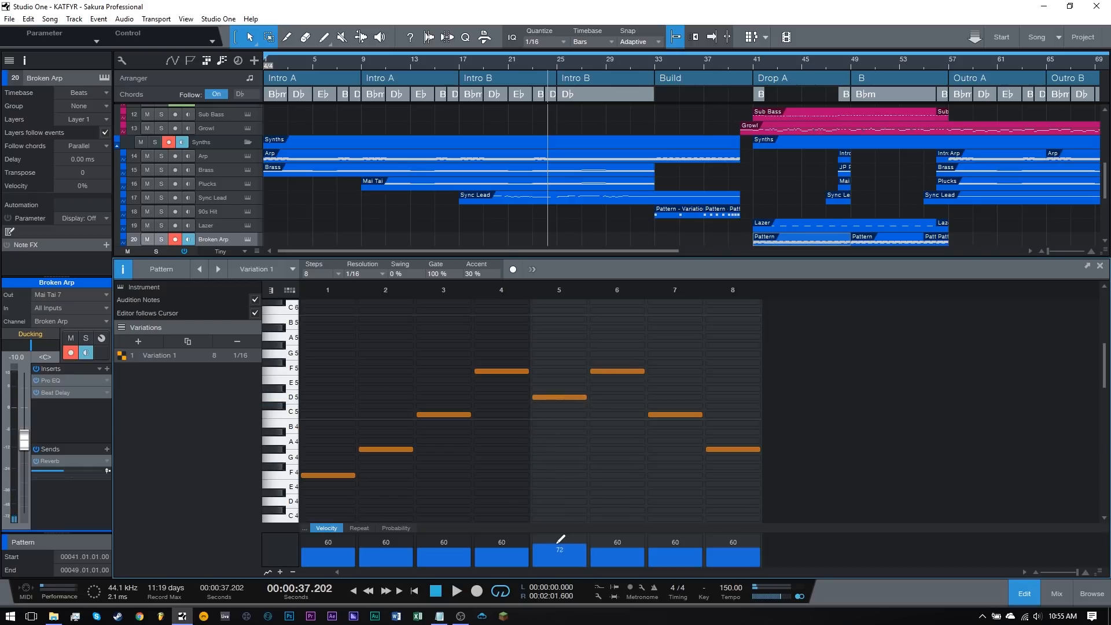
click(395, 527)
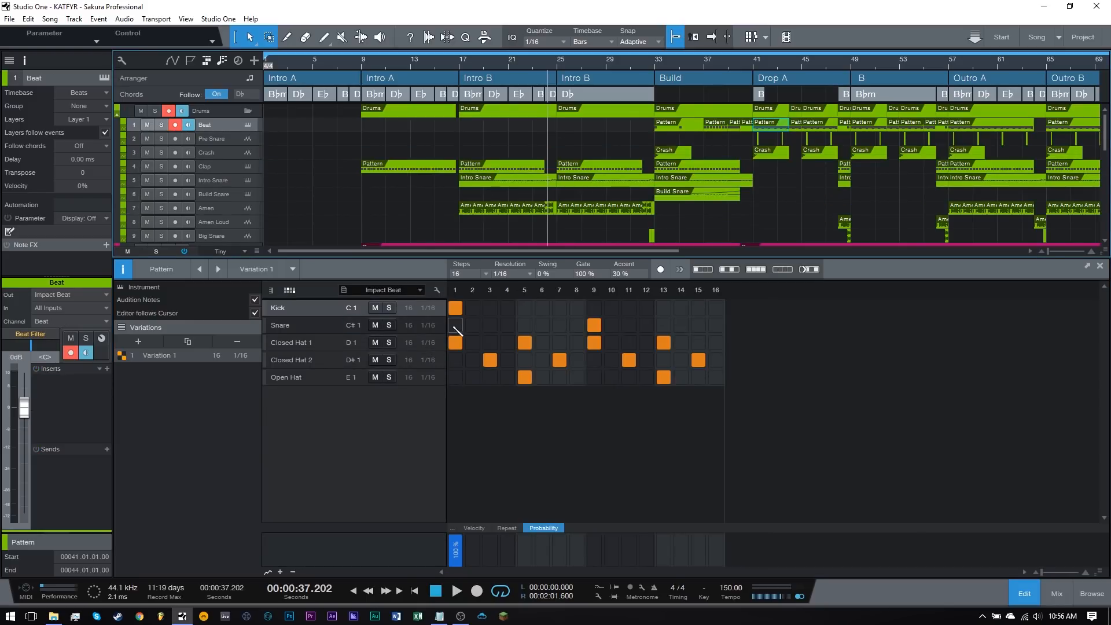
click(558, 325)
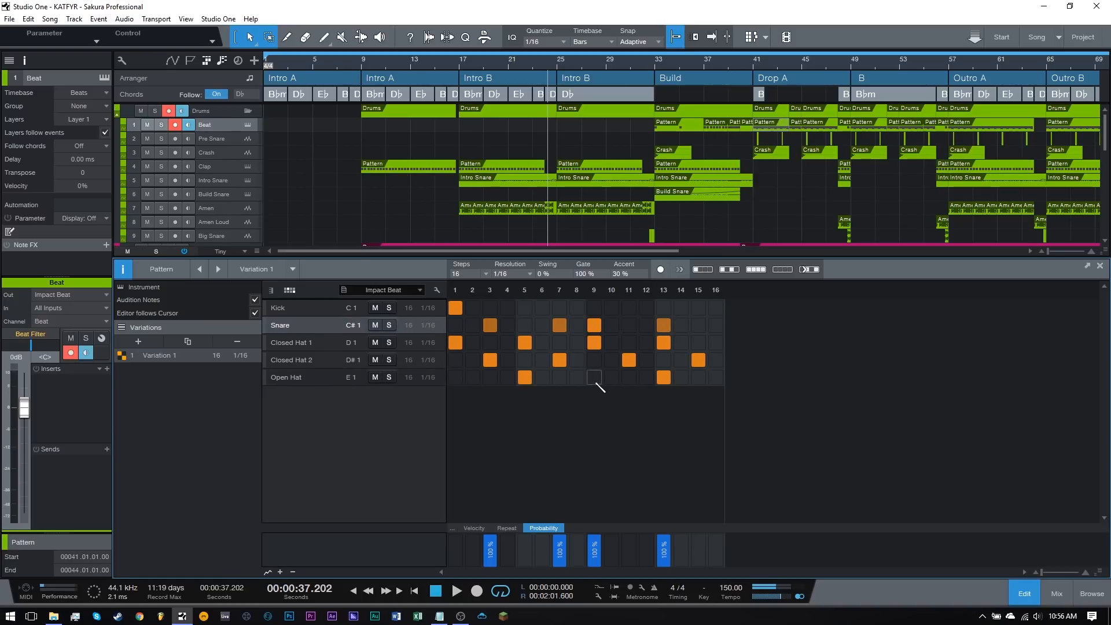
click(609, 378)
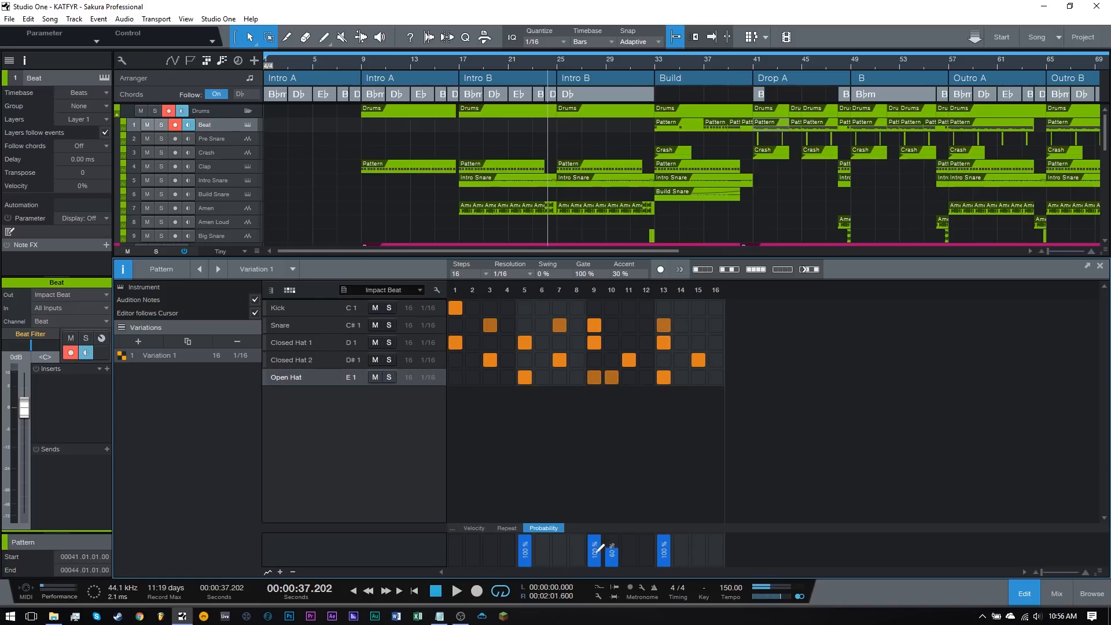
click(474, 527)
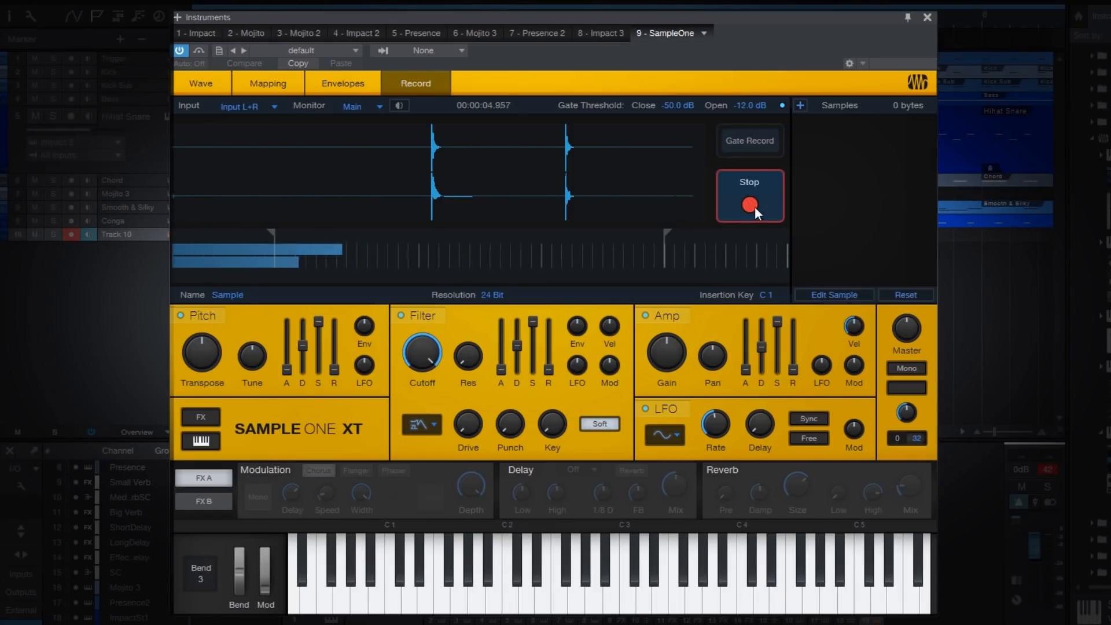
- Stop the Sample One XT recording to capture the new percussive sample
click(749, 195)
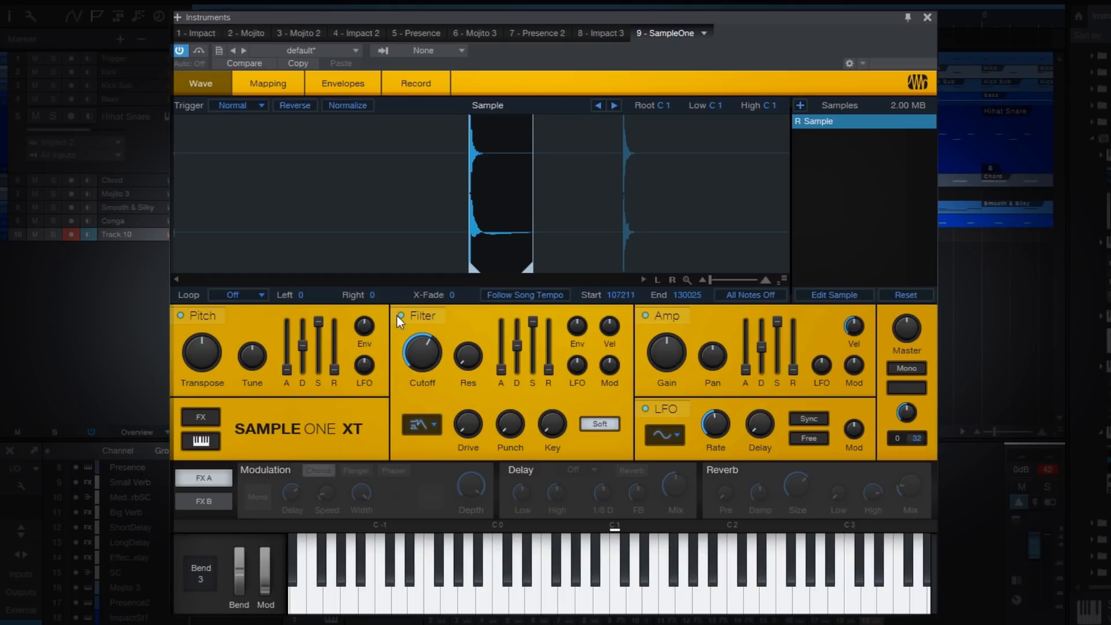
mouse_move(499, 218)
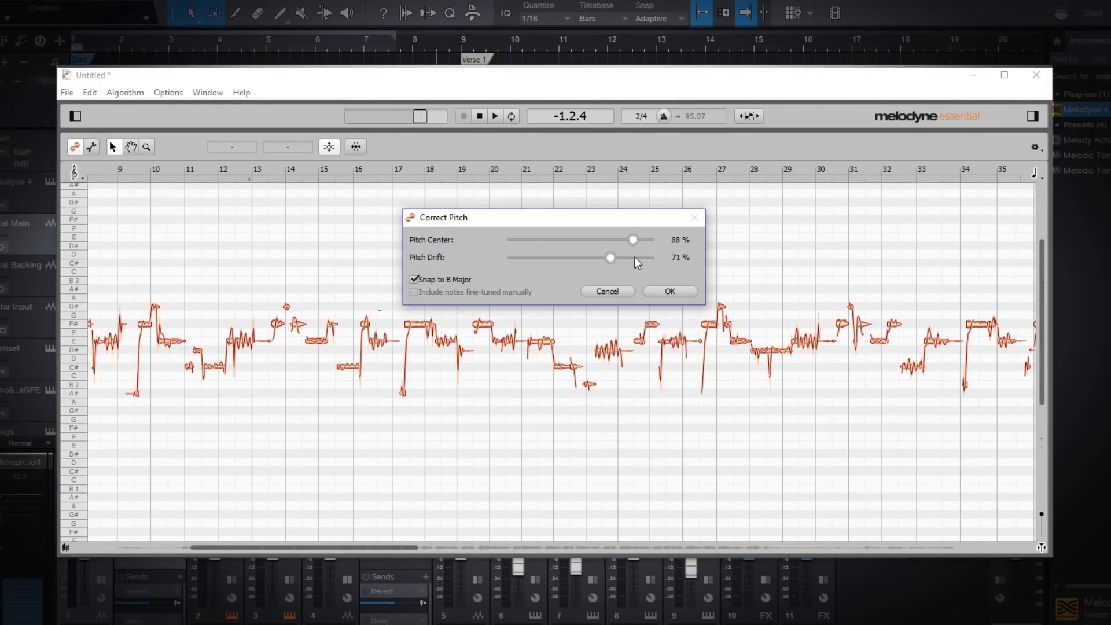
- Confirm the B major pitch correction, then quantize timing at 29% intensity
click(668, 291)
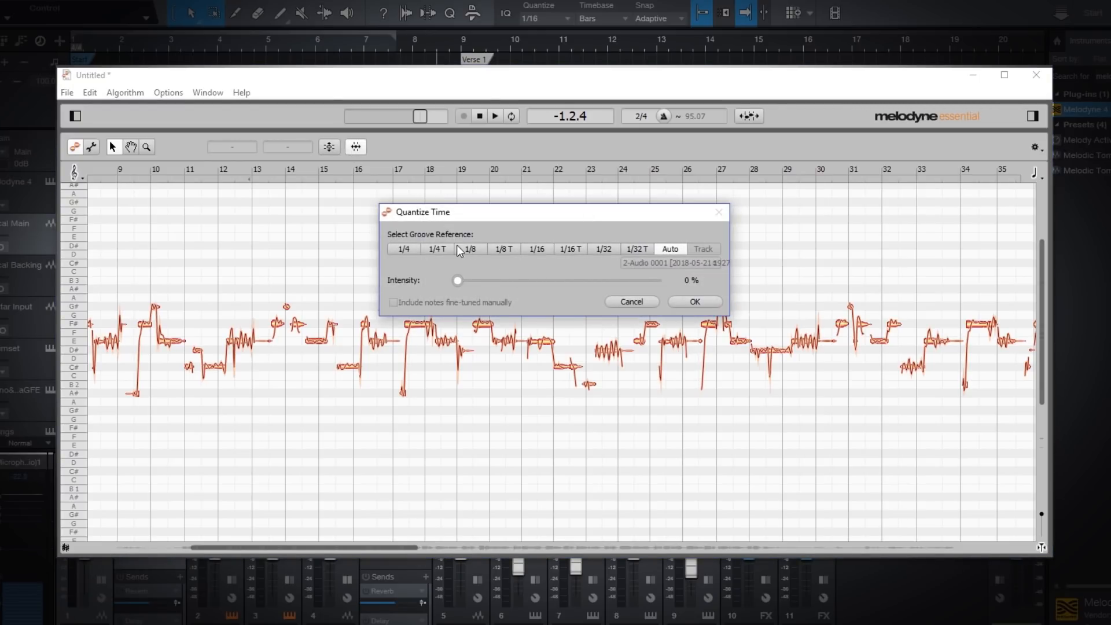
drag(458, 280, 515, 280)
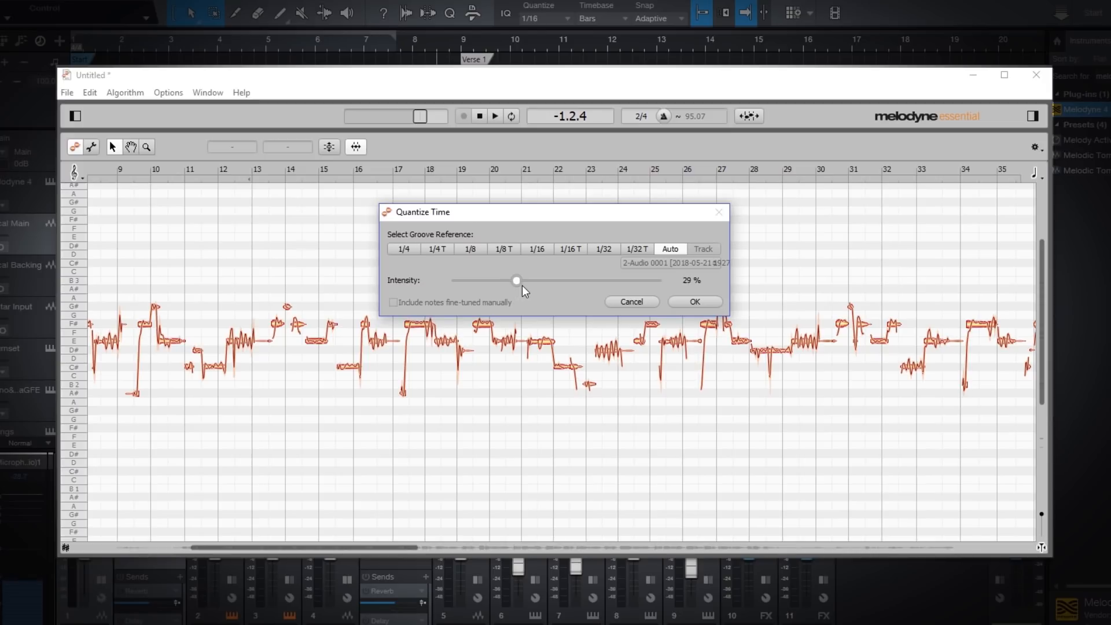
click(694, 301)
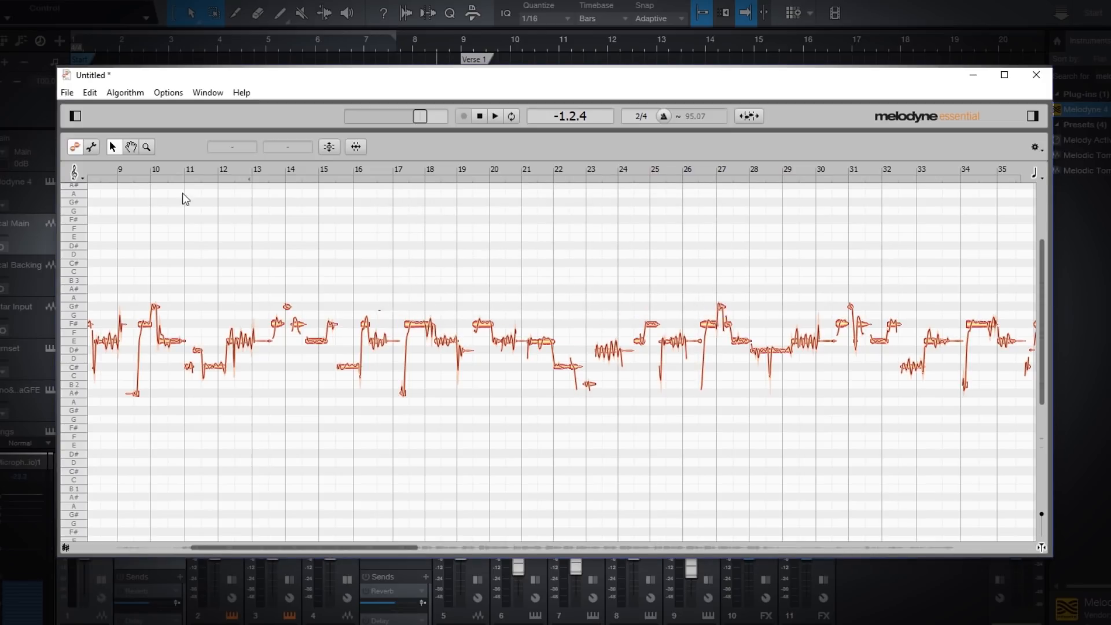